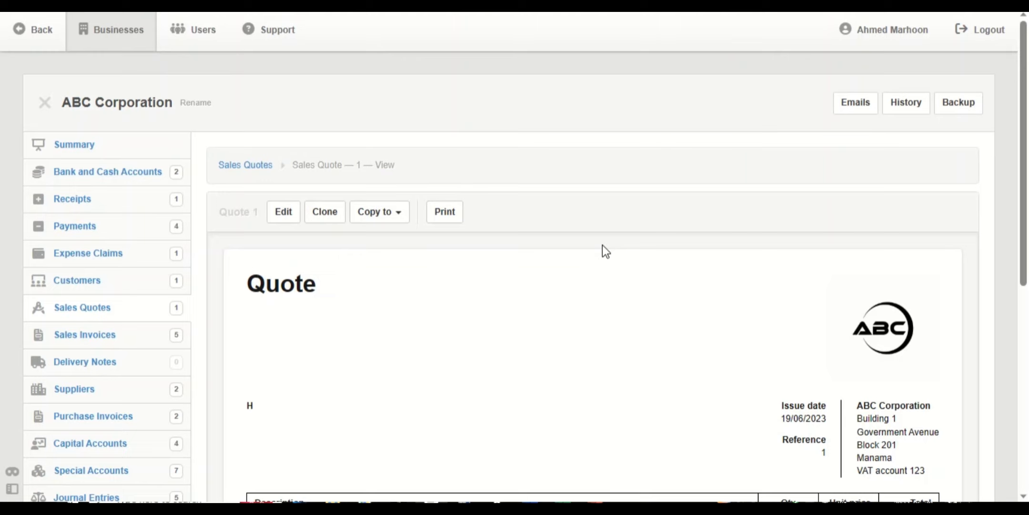
- Scroll the Settings page and open the Footers settings
scroll(down, 3)
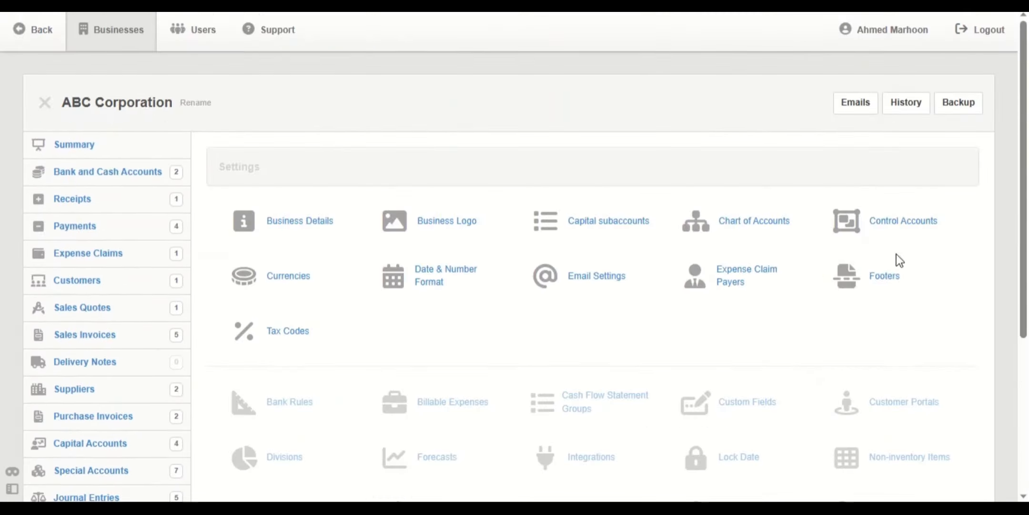
click(885, 276)
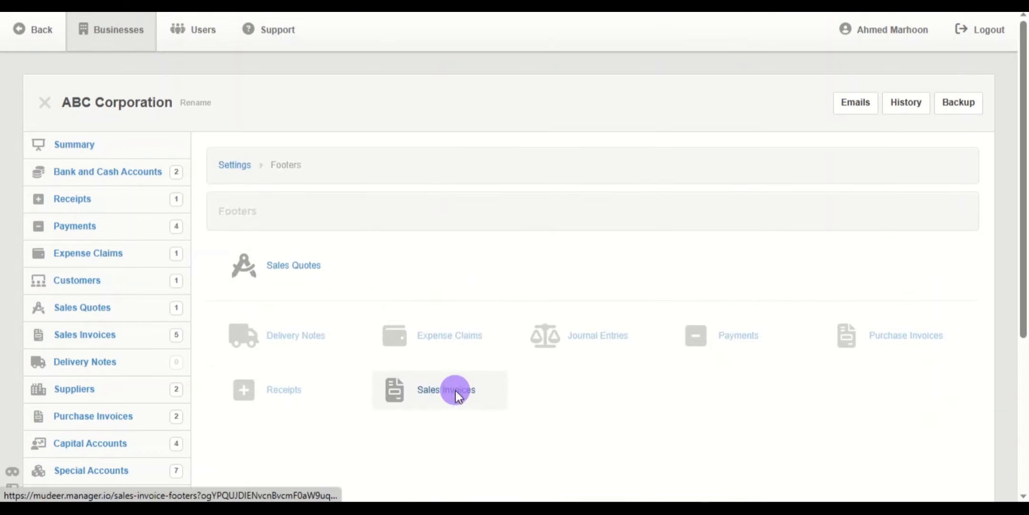
- Create a sales invoice footer named 'Payment & Storage terms' with the payment and storage terms
click(445, 390)
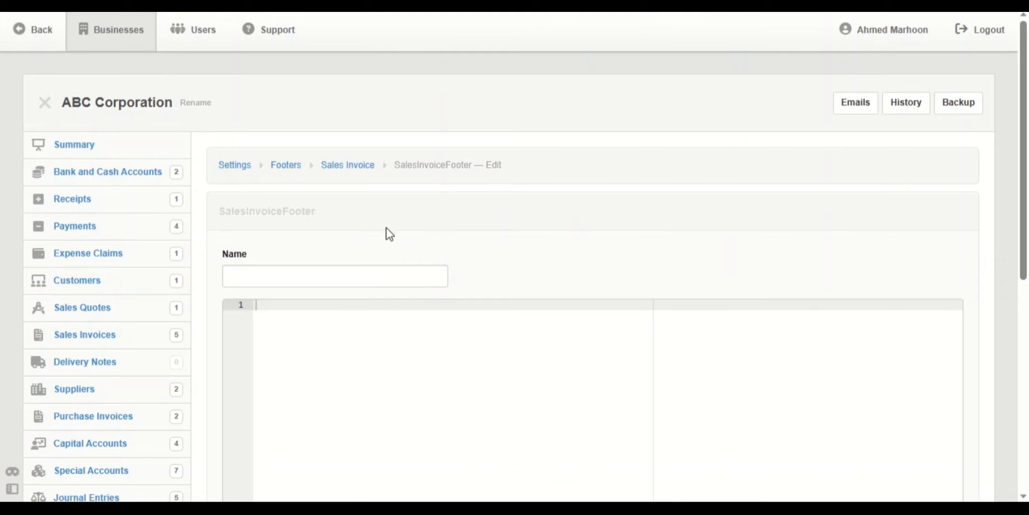
click(335, 275)
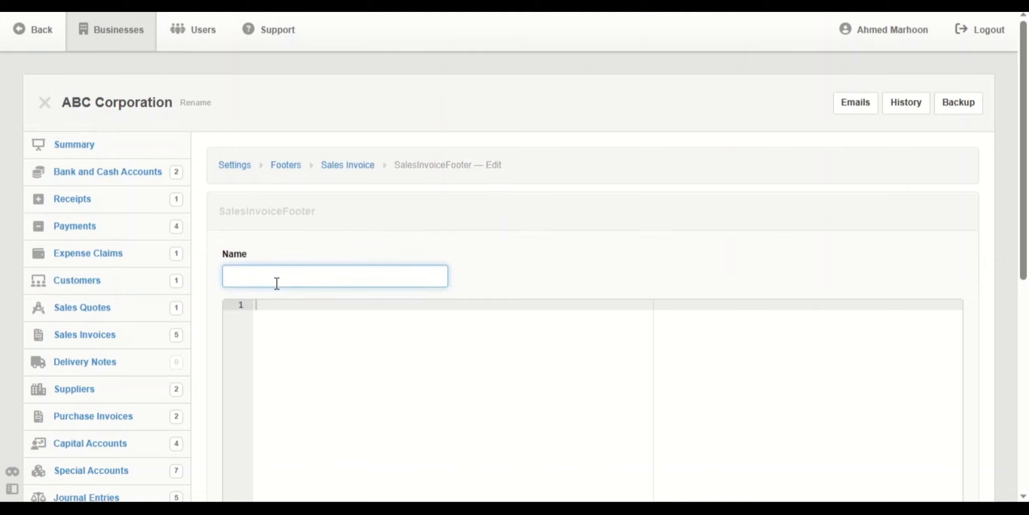
text(Payment & Storage terms)
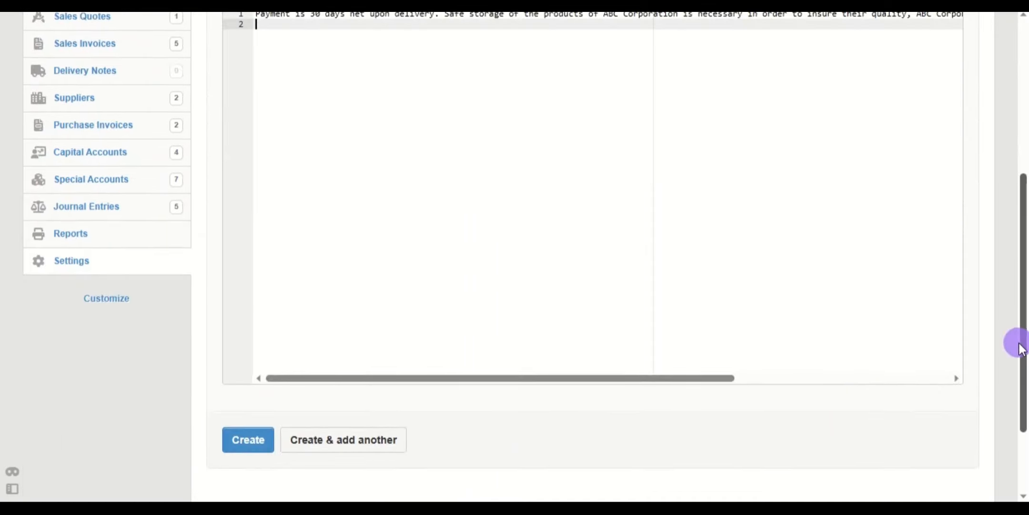
scroll(down, 3)
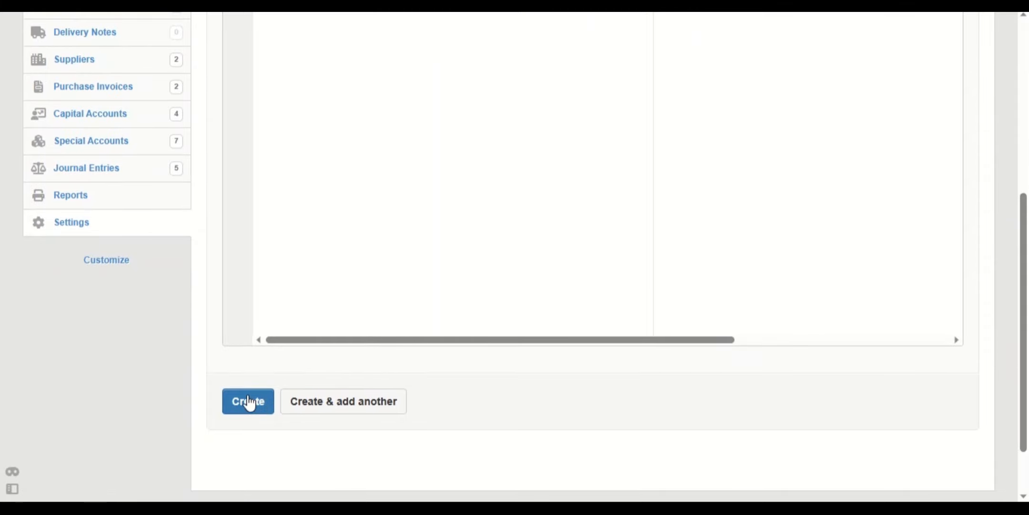
click(247, 401)
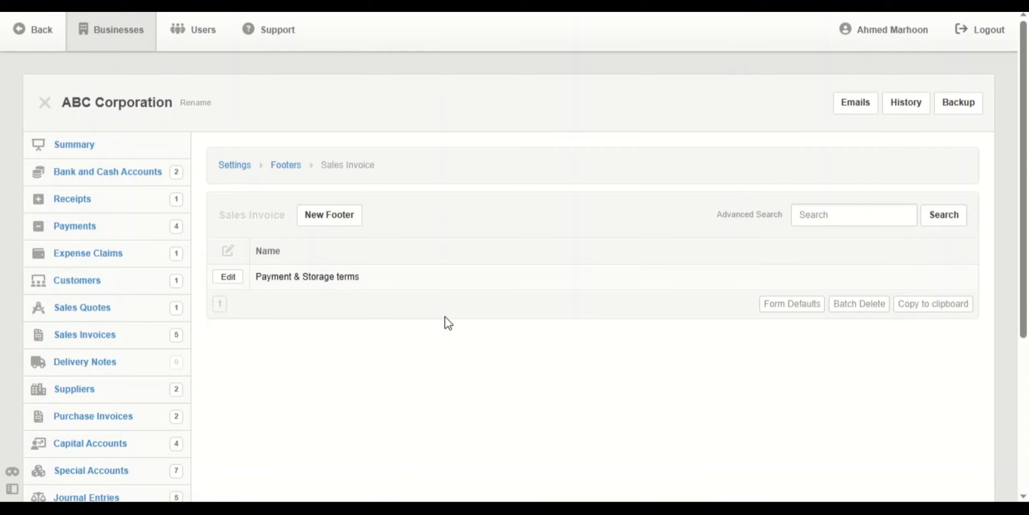
mouse_move(83, 334)
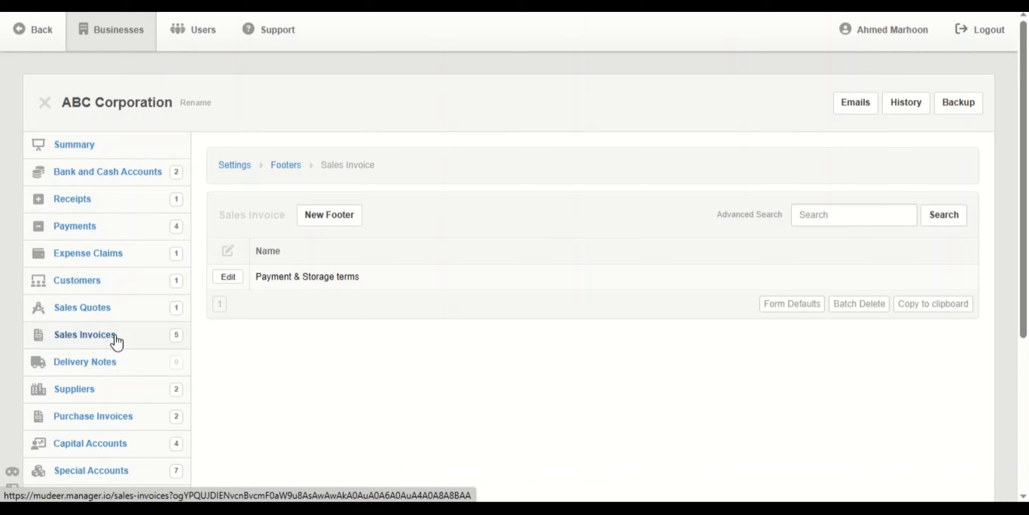
- Enable footers on sales invoice 2 with 'Payment & Storage terms' and update it
click(84, 334)
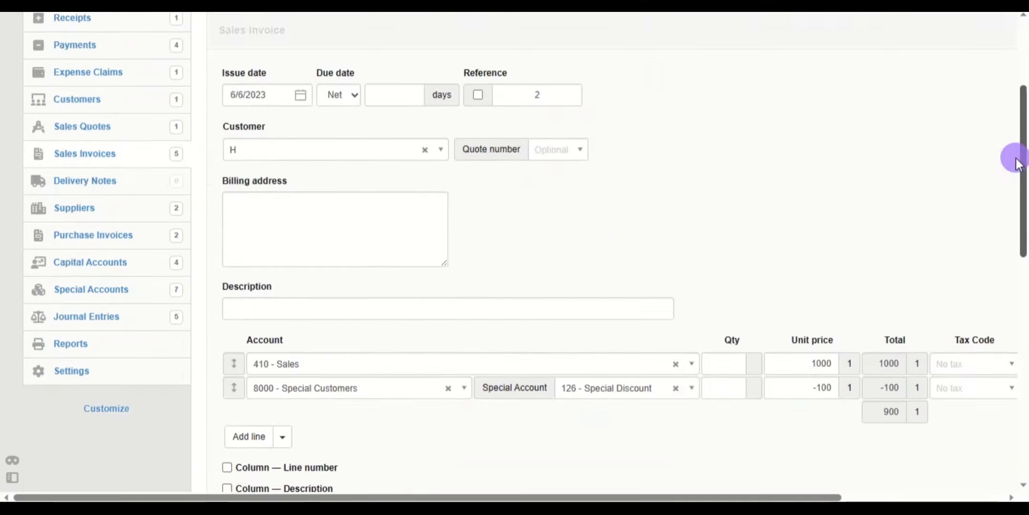
scroll(down, 3)
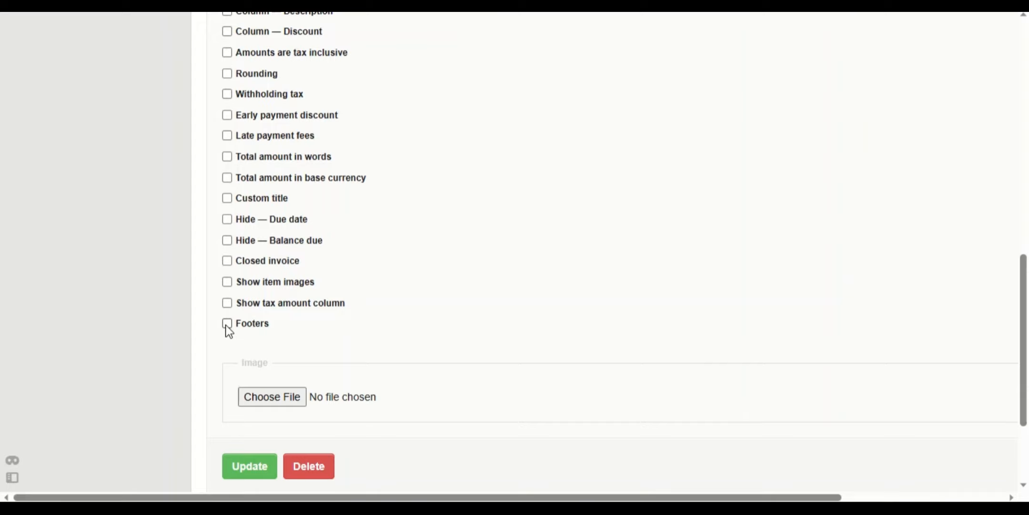
click(228, 322)
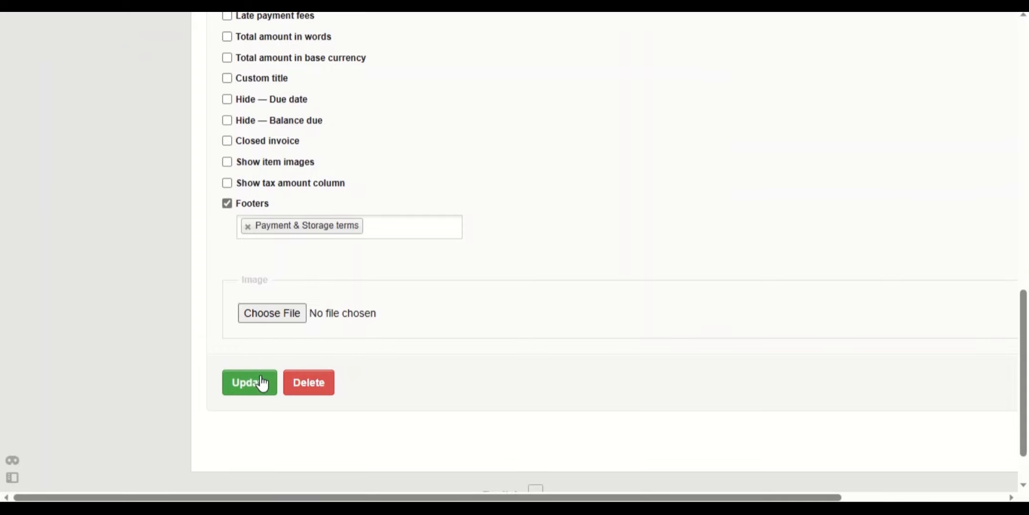
click(250, 382)
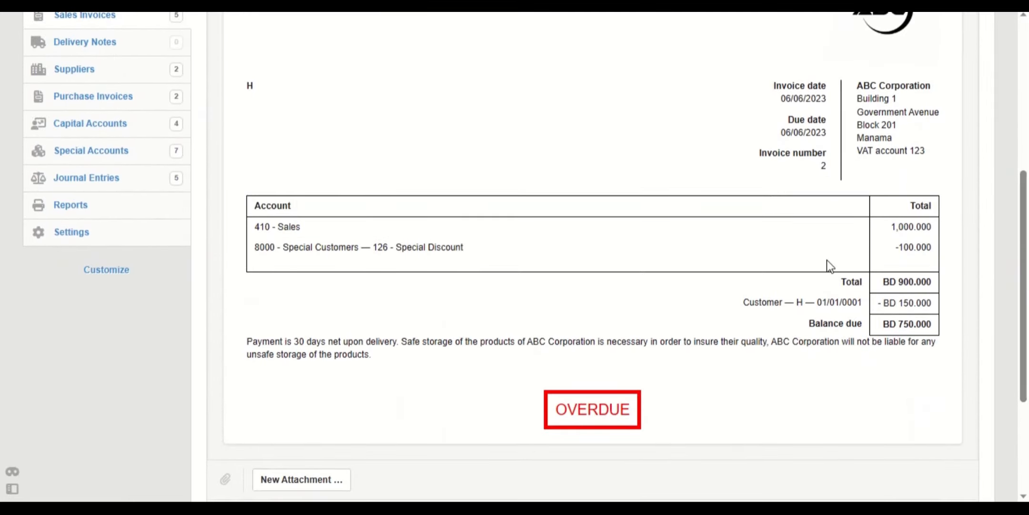
mouse_move(261, 343)
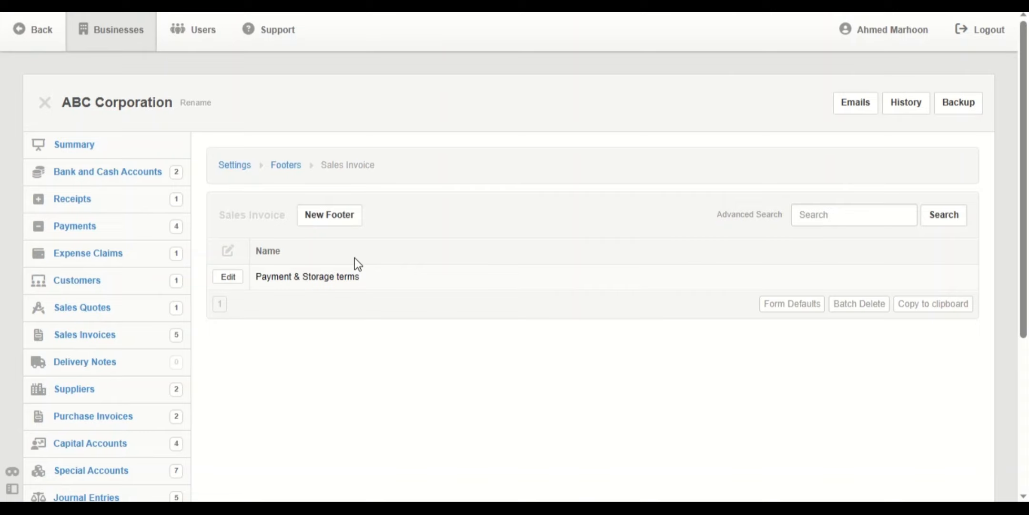
- Create a delivery note footer named 'Customer's name & signature' with a dotted signature line
scroll(down, 3)
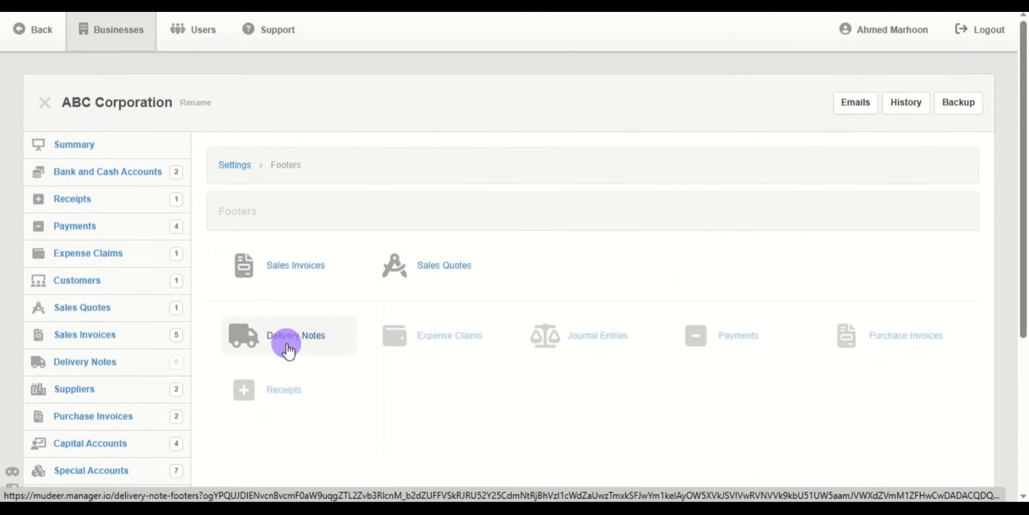
click(289, 335)
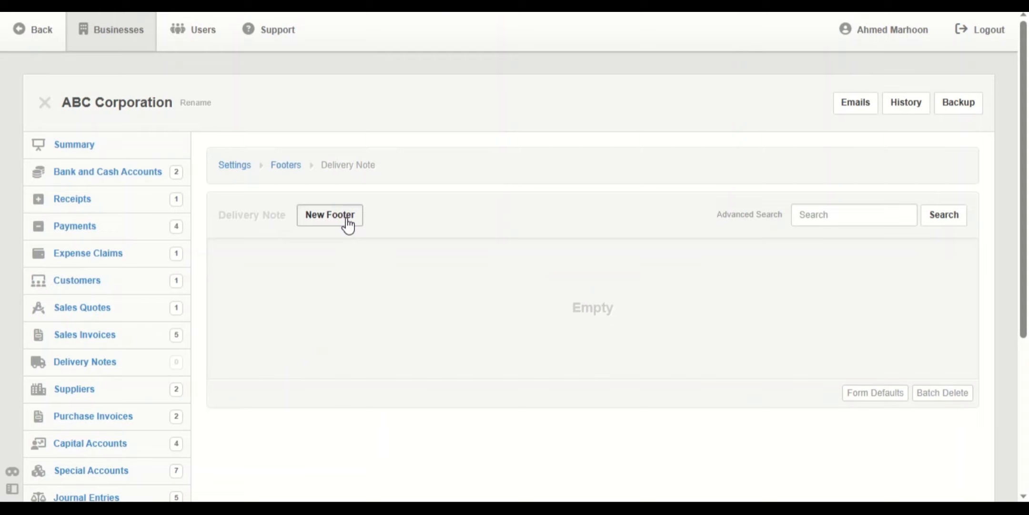
click(330, 214)
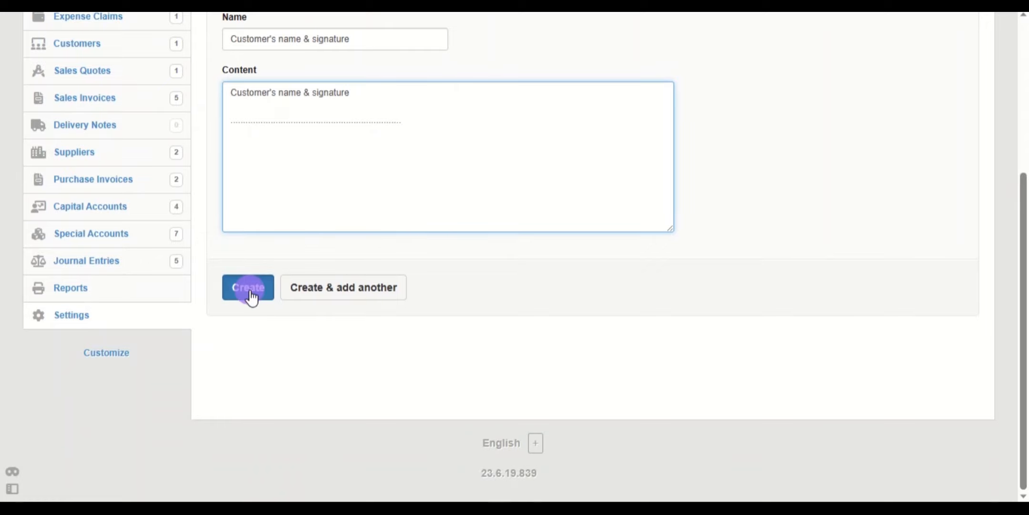
click(248, 287)
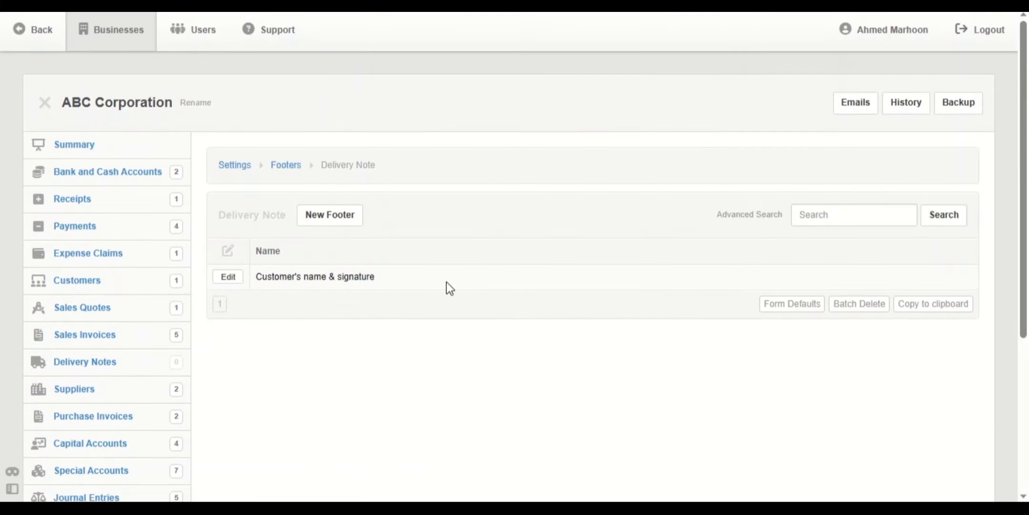
mouse_move(336, 338)
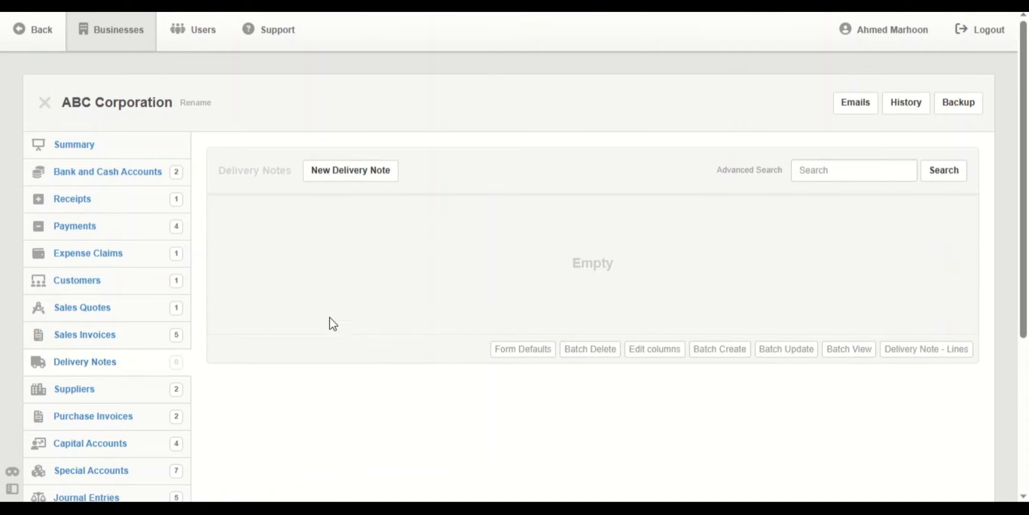
- Create a delivery note for product a, quantity 1, with the 'Customer's name & signature' footer
click(350, 170)
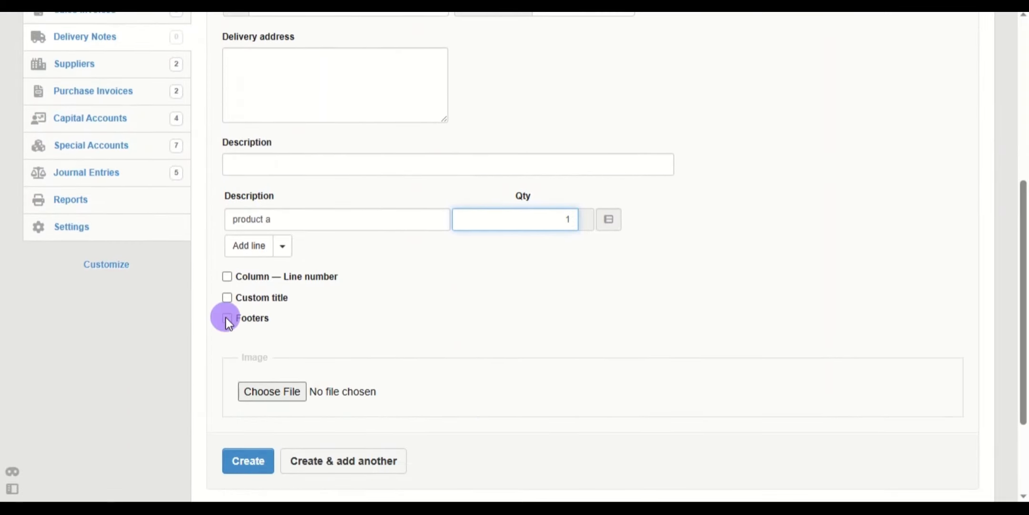
click(227, 318)
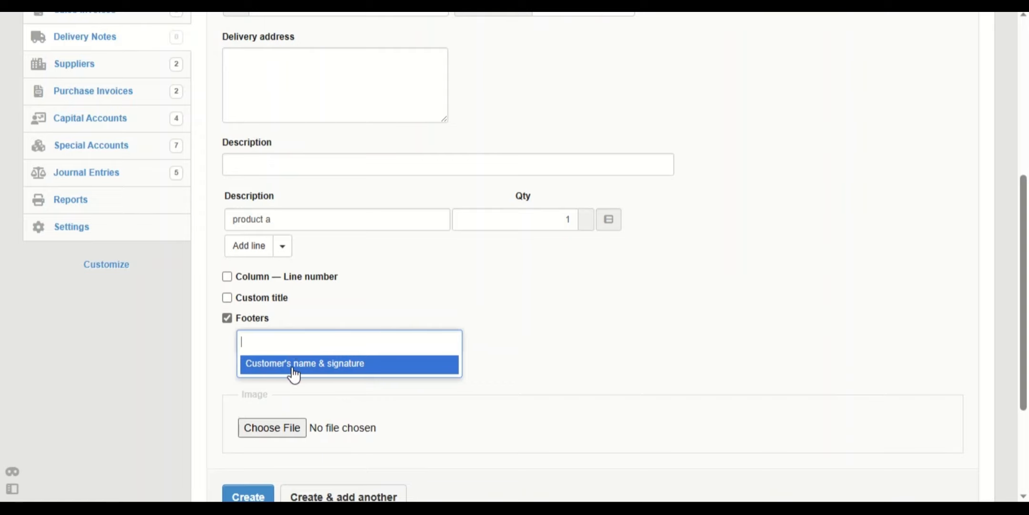
click(304, 363)
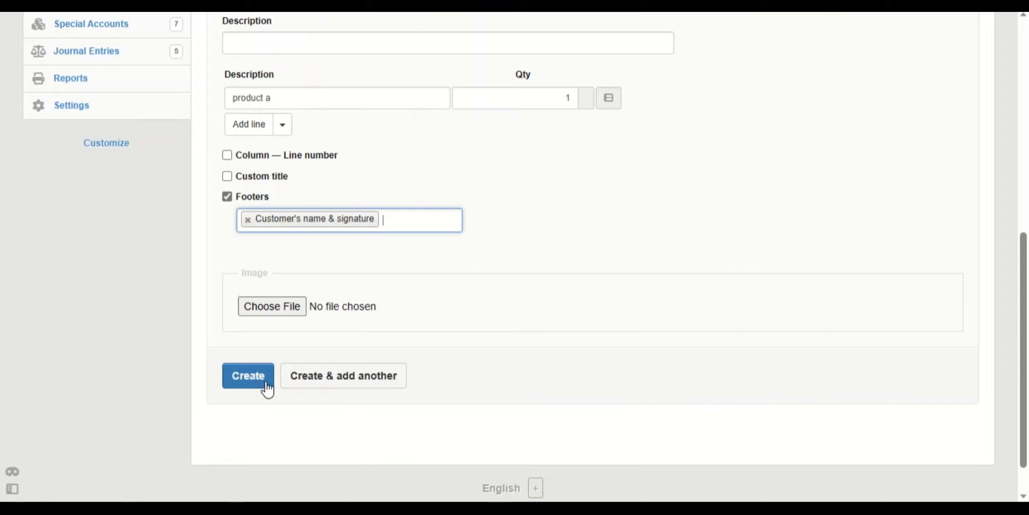
click(248, 375)
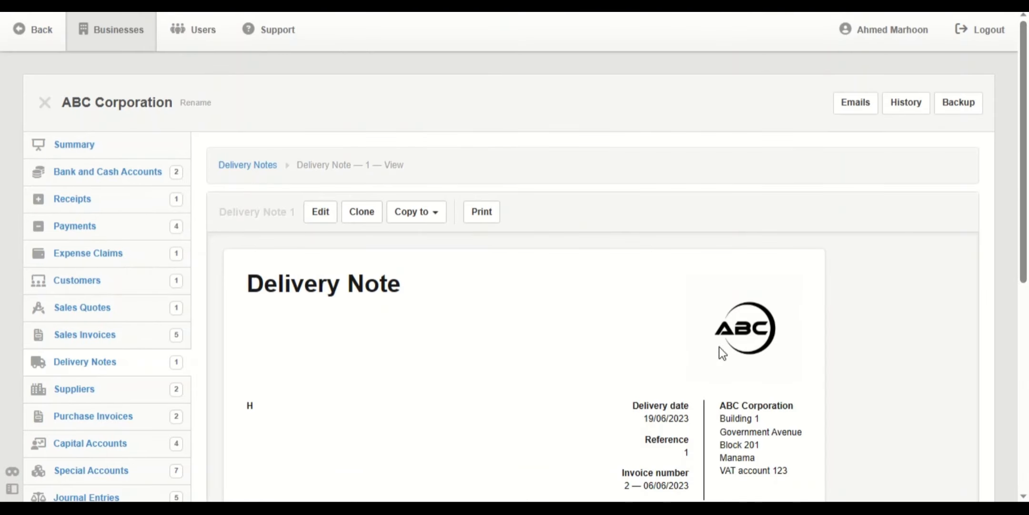
scroll(down, 3)
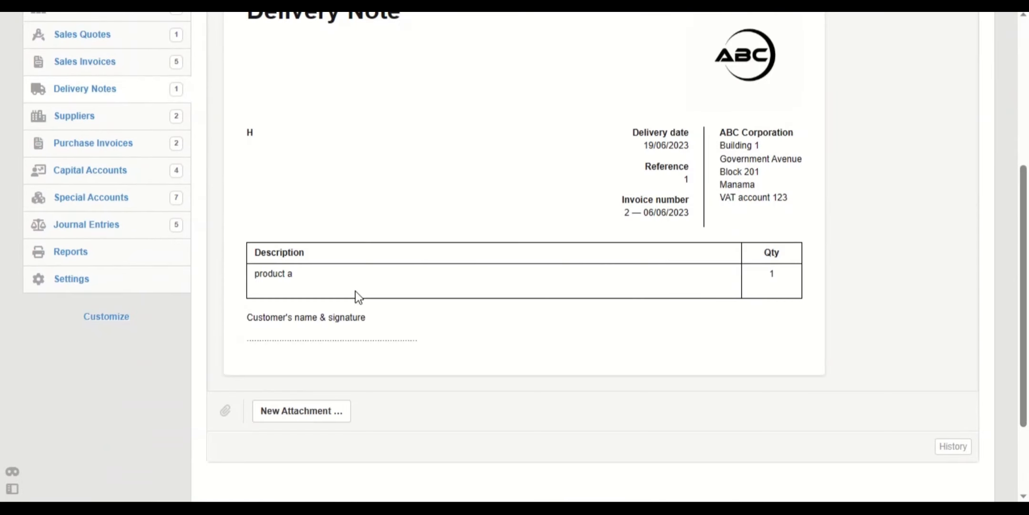
mouse_move(353, 316)
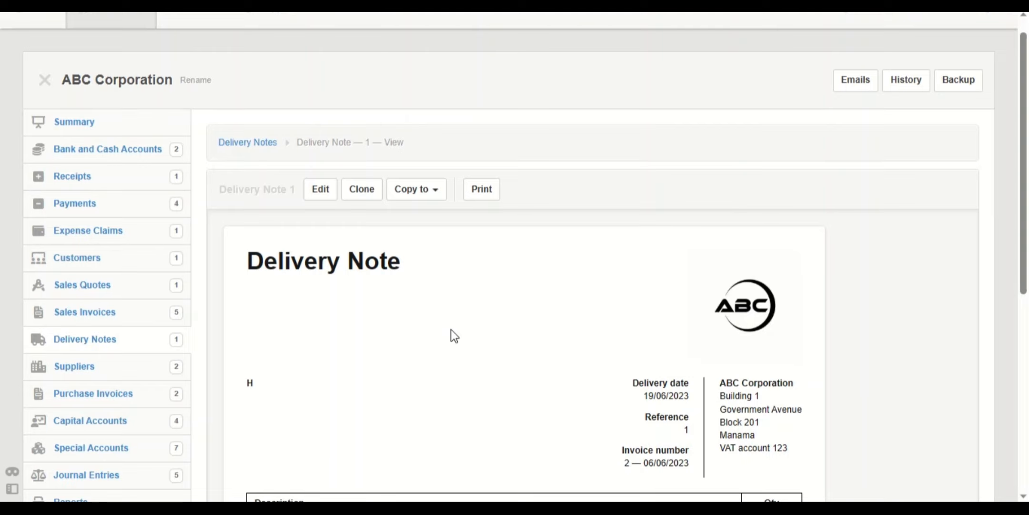
mouse_move(464, 410)
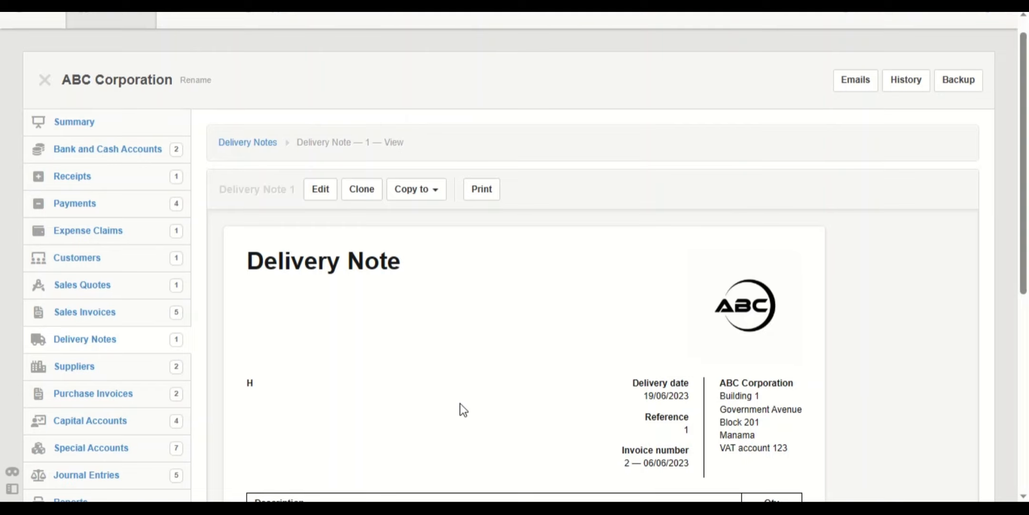